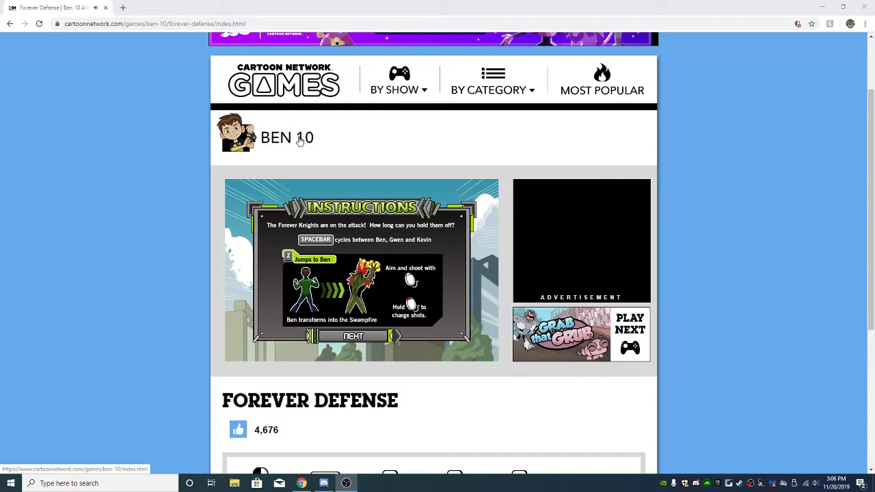
pyautogui.moveTo(269, 163)
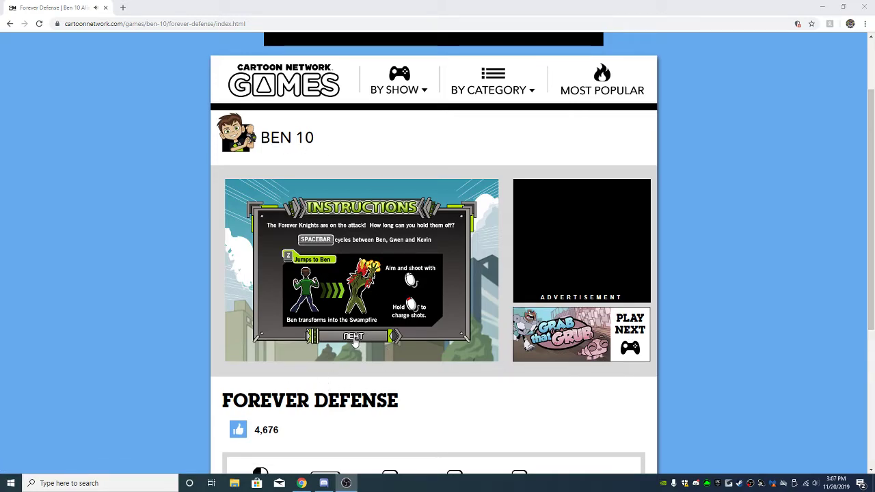
pyautogui.moveTo(354, 258)
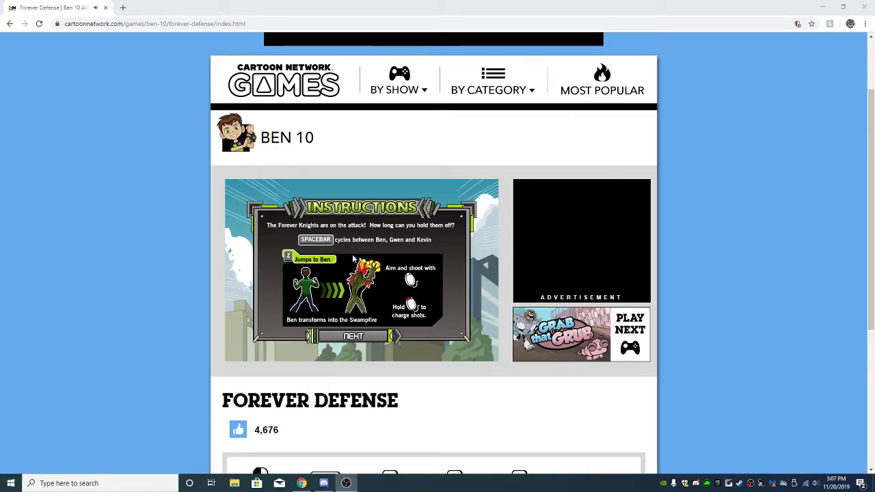
pyautogui.moveTo(414, 304)
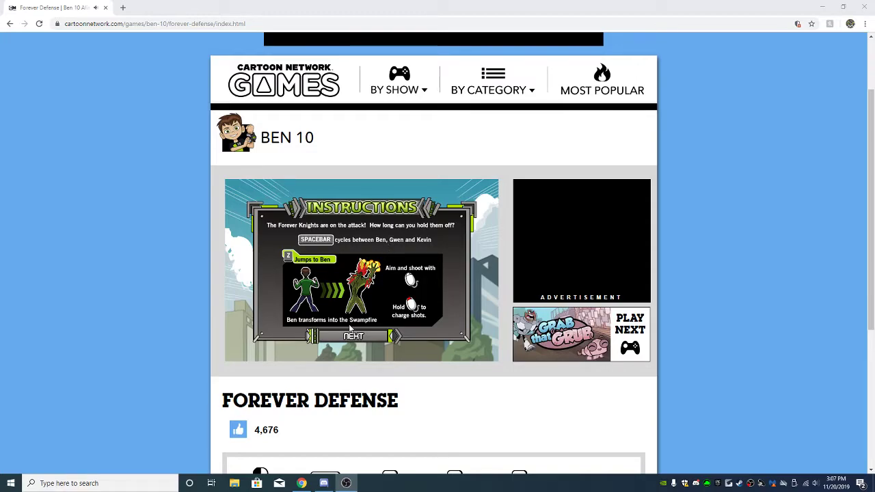
# Advance the Forever Defense instructions to the Gwen and Kevin page
pyautogui.click(354, 336)
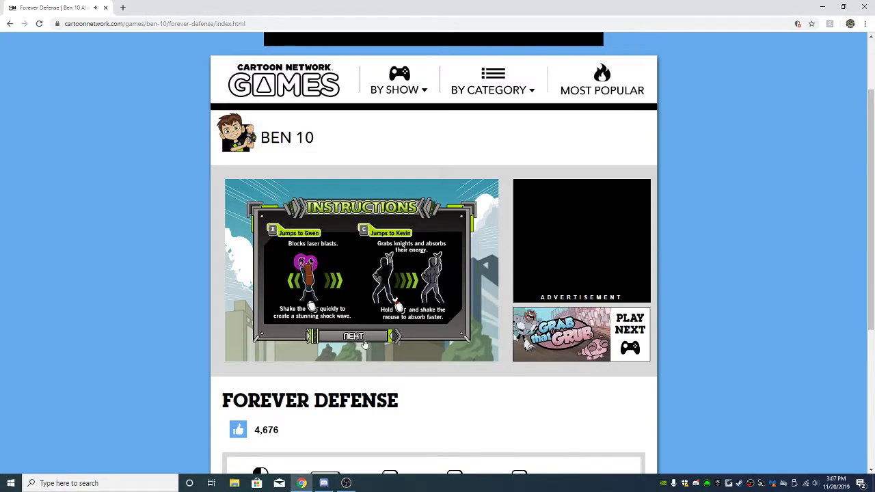
# Leave the instructions and start shooting the first wave of Forever Knights
pyautogui.click(353, 336)
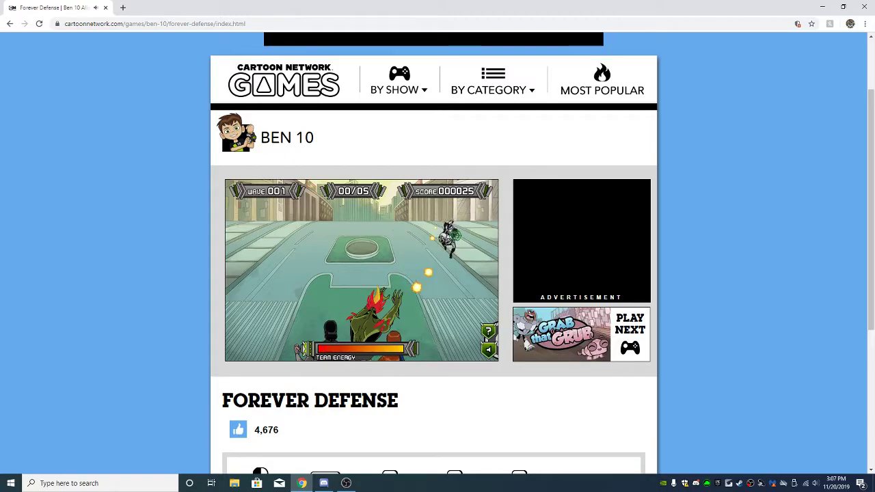
pyautogui.rightClick(318, 226)
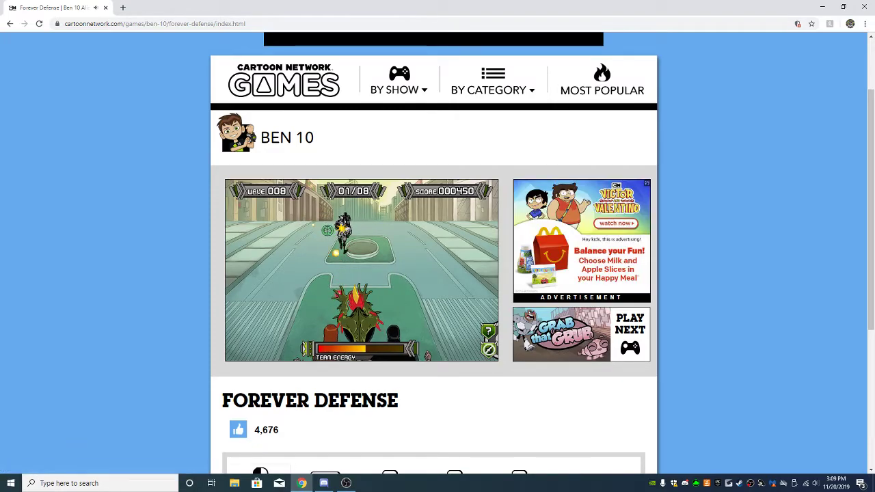
# Keep shooting approaching knights to survive further waves
pyautogui.rightClick(342, 246)
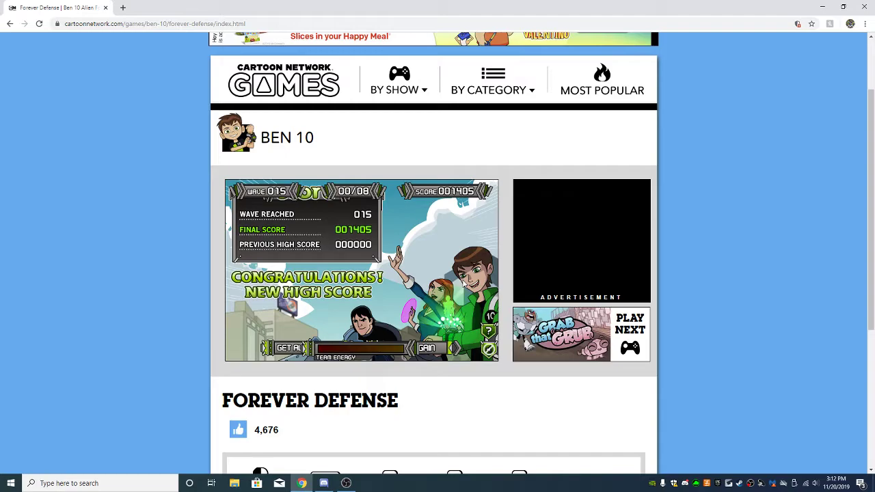
# Scroll the page to view the controls legend below the 1,405 game-over screen
pyautogui.scroll(3)
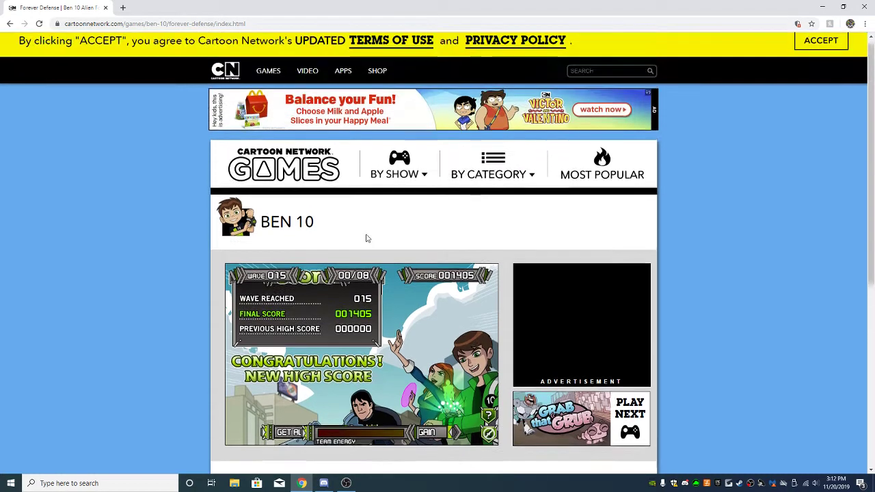
pyautogui.scroll(-3)
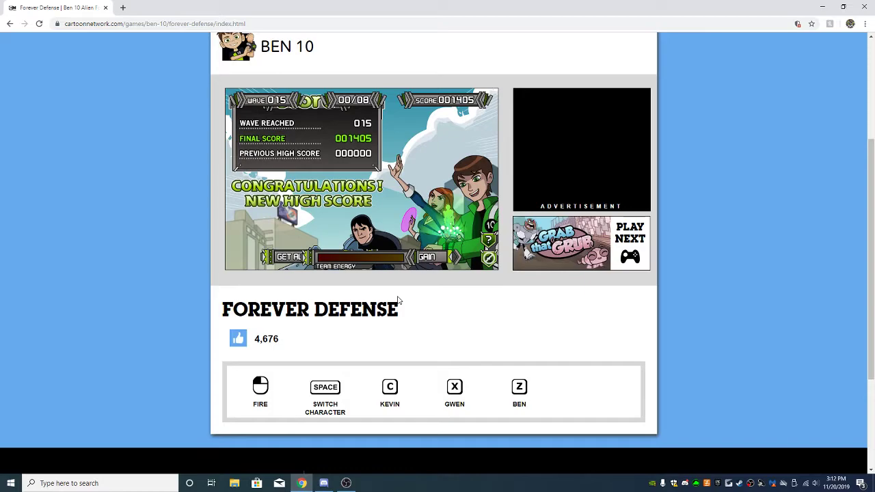